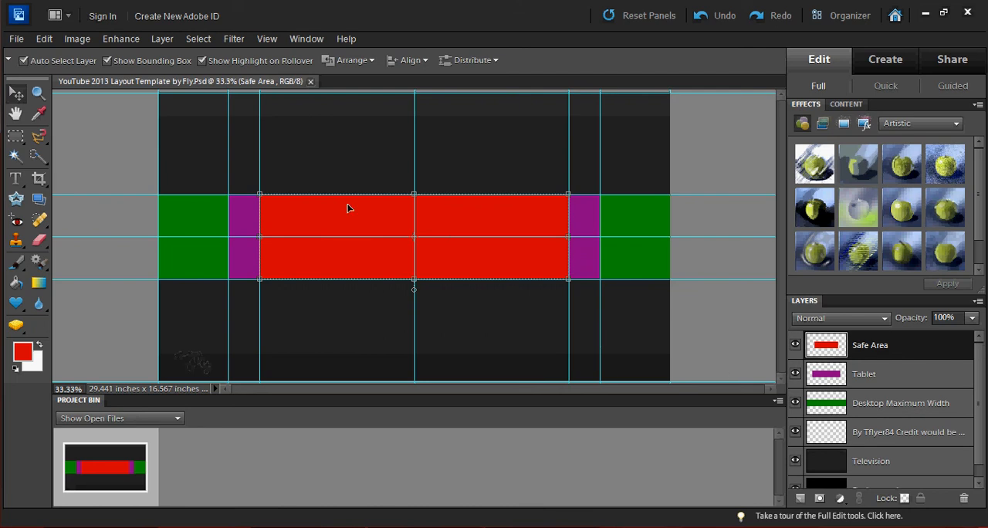
mouse_move(420, 256)
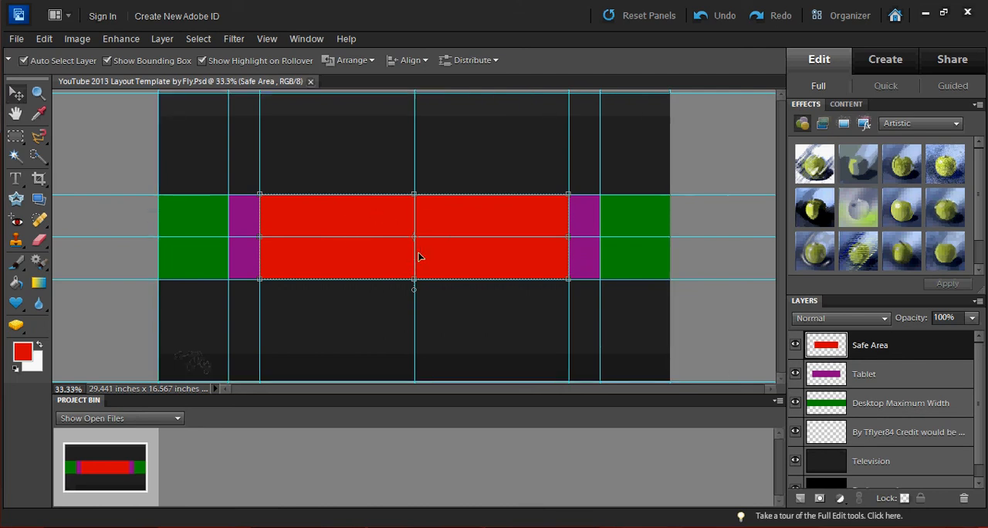
mouse_move(389, 236)
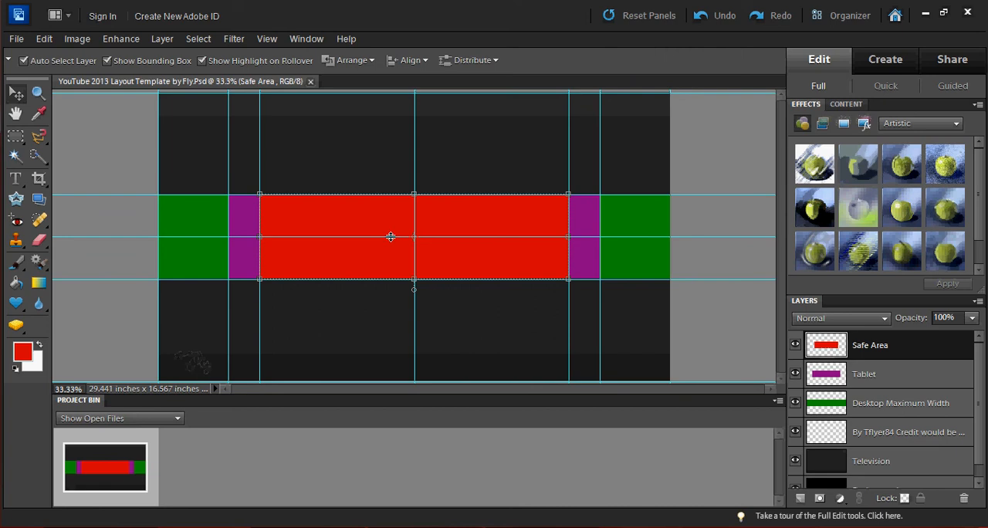
mouse_move(466, 254)
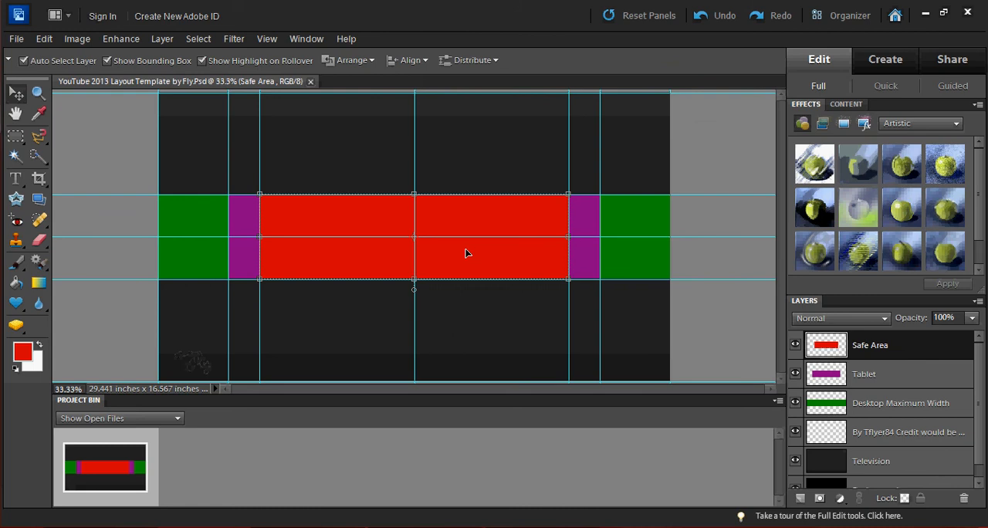
mouse_move(476, 260)
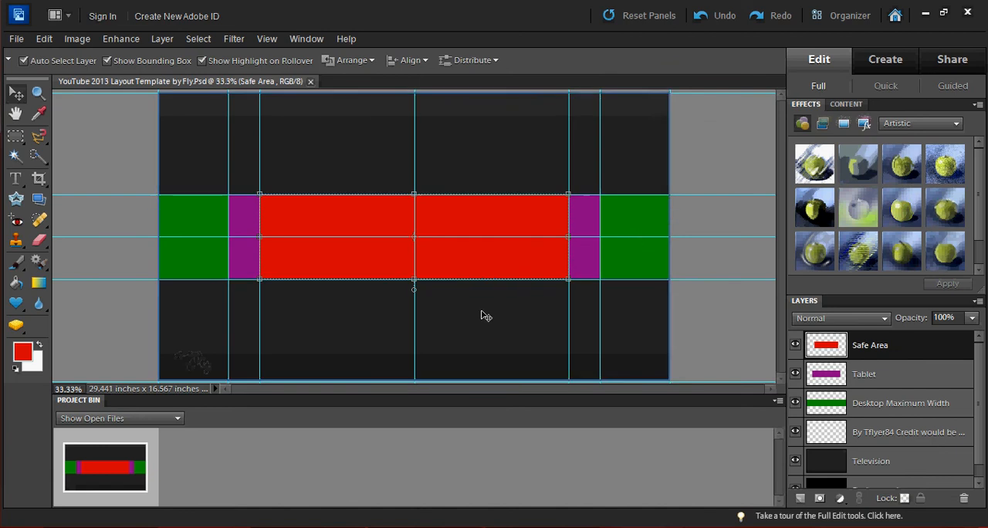
mouse_move(757, 370)
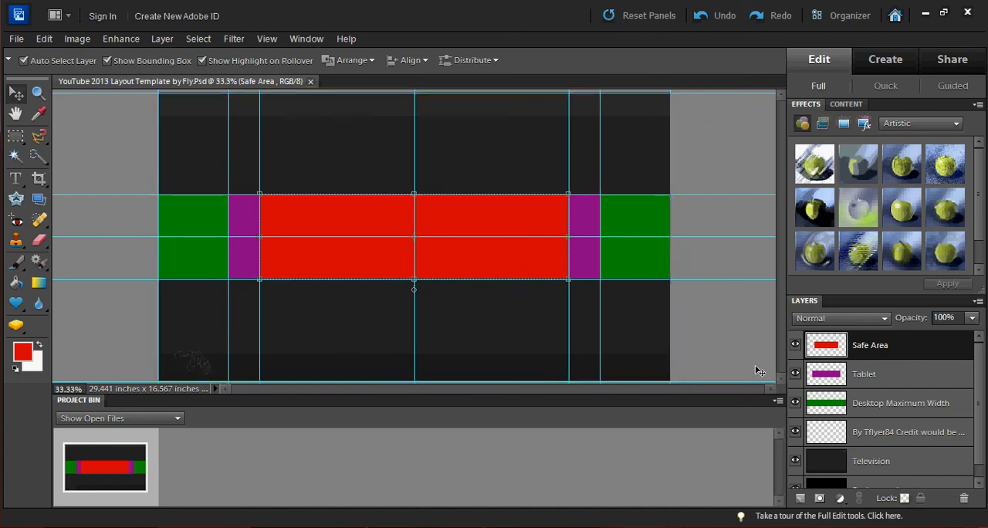
scroll(down, 3)
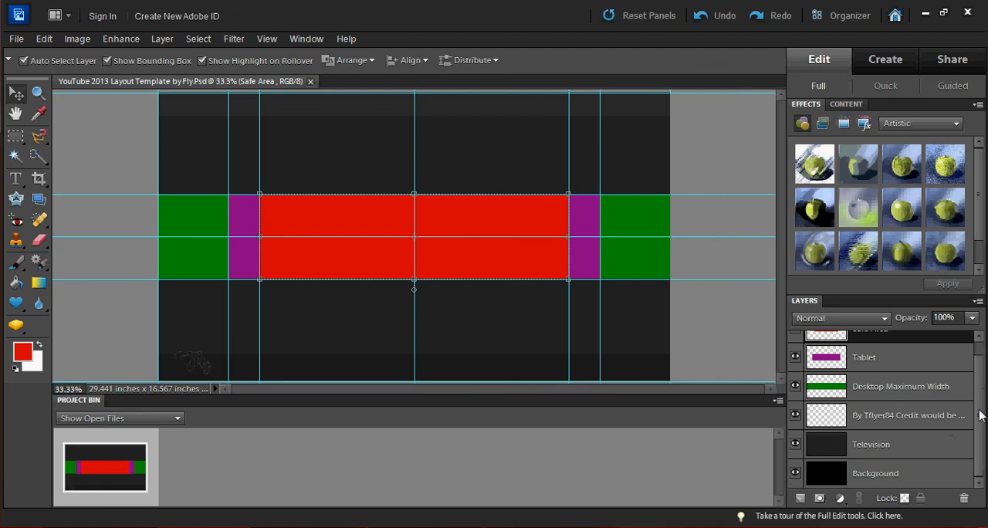